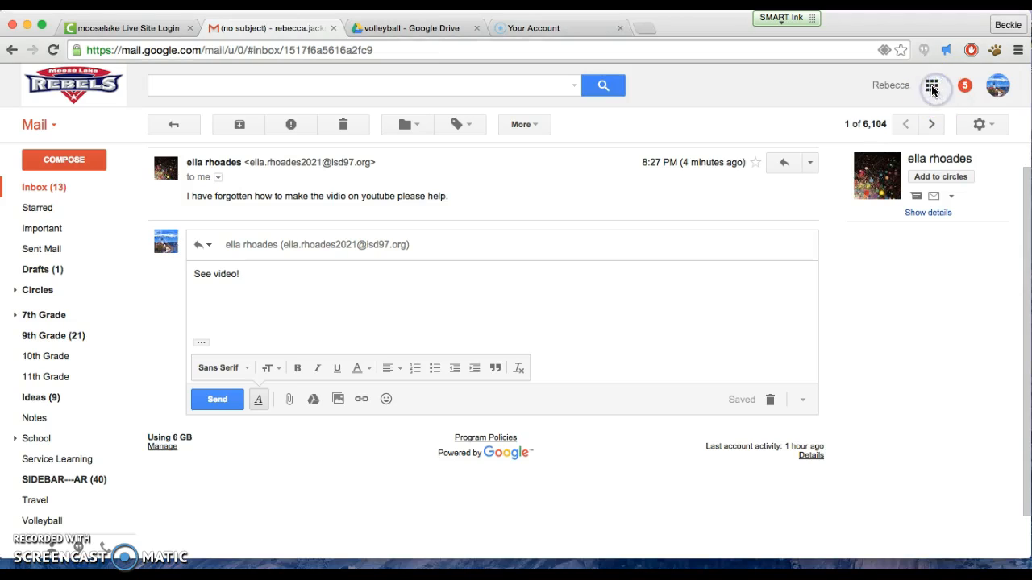
- Launch YouTube from the Google apps grid in the Gmail header
{"action": "left_click", "coordinate": [932, 85]}
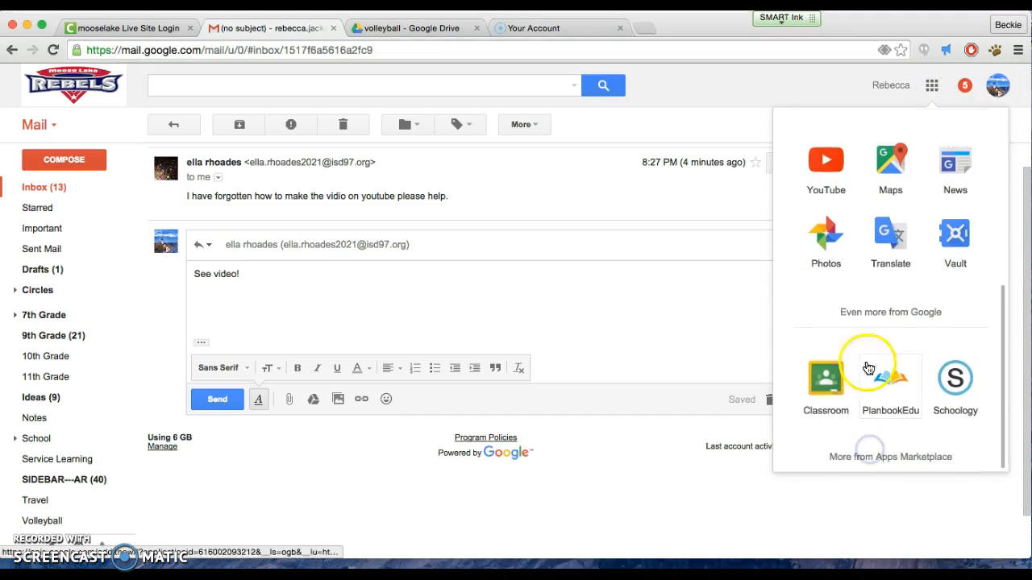
{"action": "left_click", "coordinate": [826, 160]}
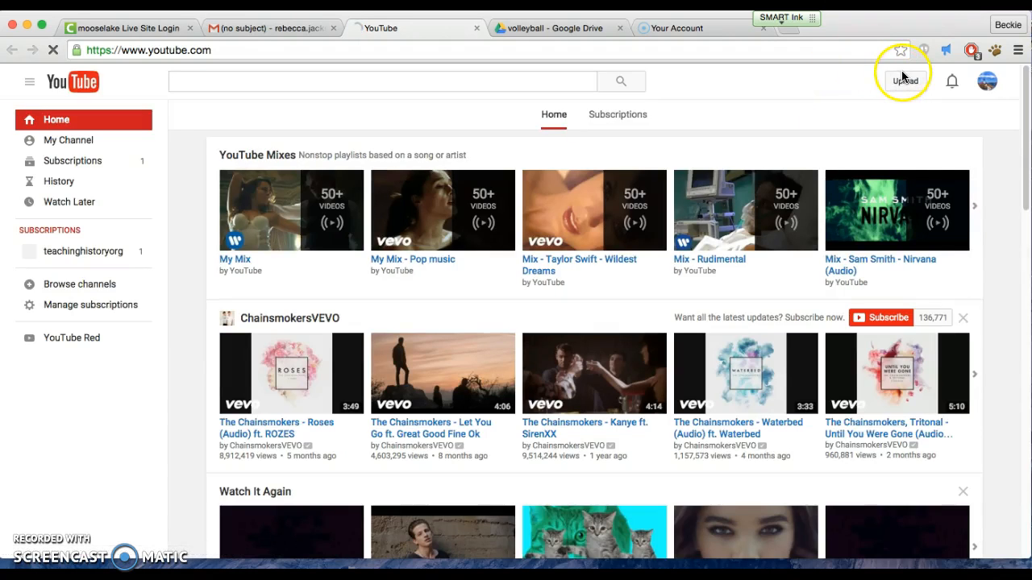
- Go to the YouTube upload page and reach the Create Videos section
{"action": "left_click", "coordinate": [903, 80]}
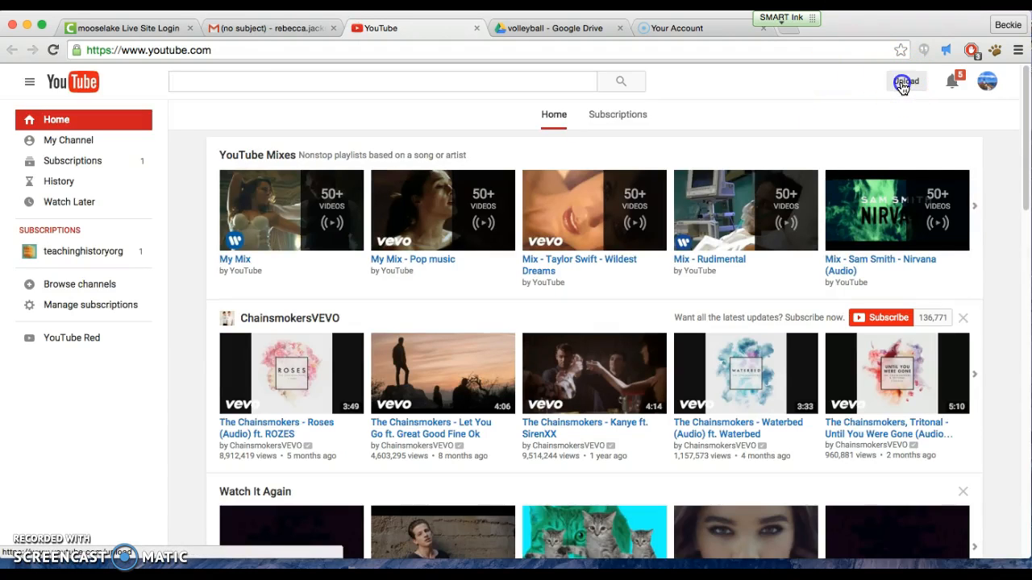
{"action": "left_click", "coordinate": [903, 81]}
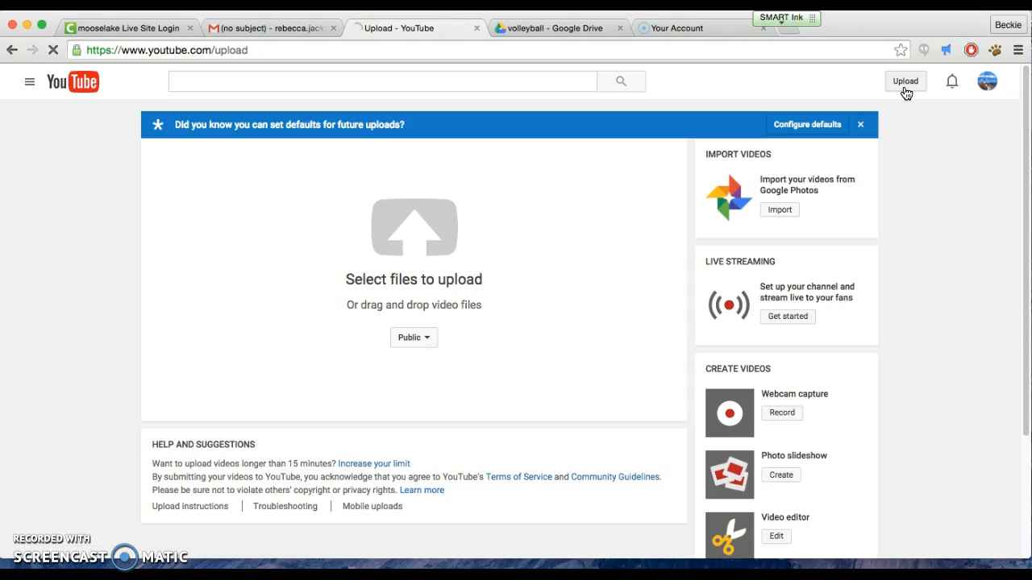
{"action": "scroll", "scroll_direction": "down", "scroll_amount": 3}
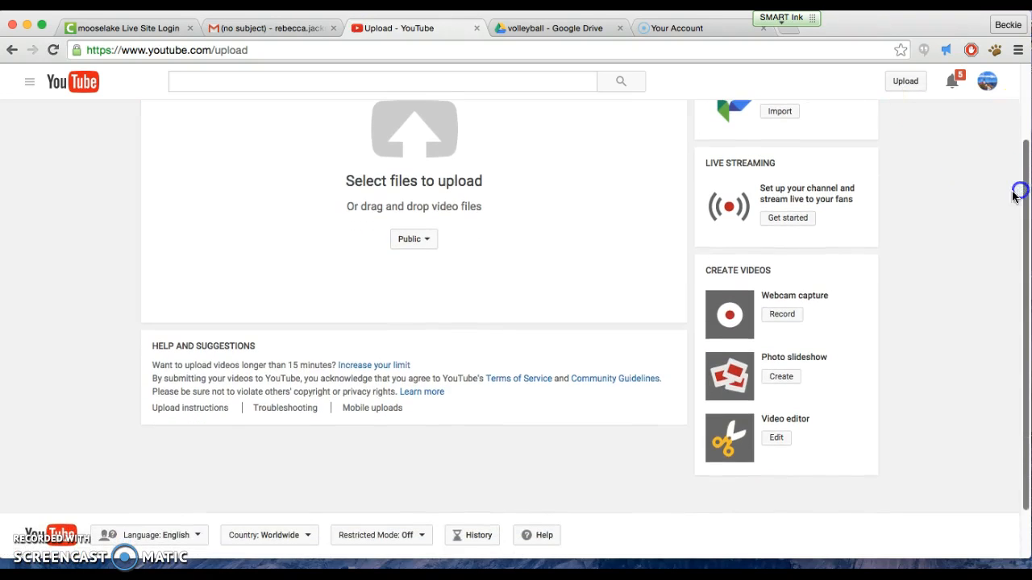
{"action": "mouse_move", "coordinate": [788, 296]}
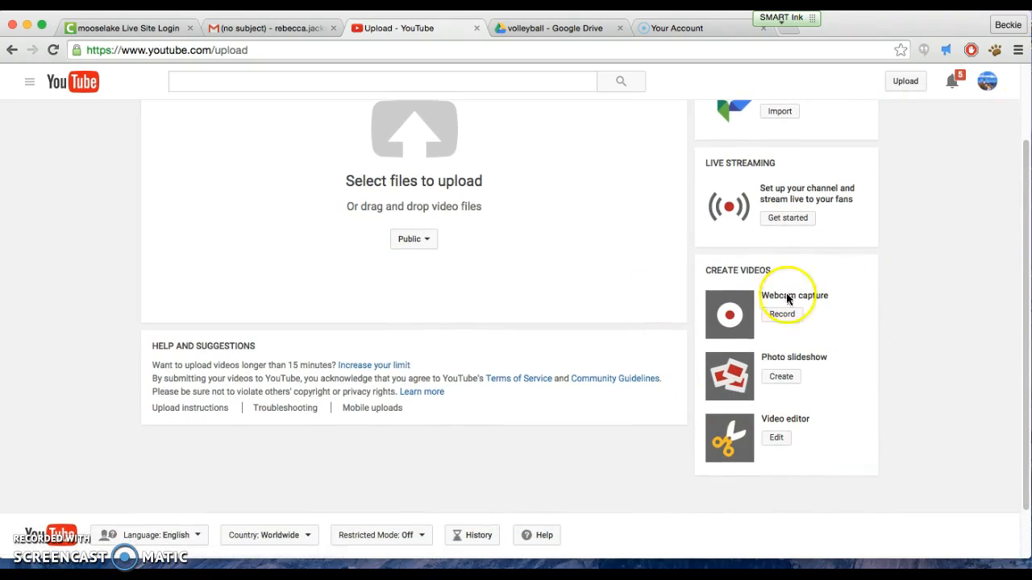
- Record a short webcam capture clip and continue to its details page
{"action": "left_click", "coordinate": [781, 313]}
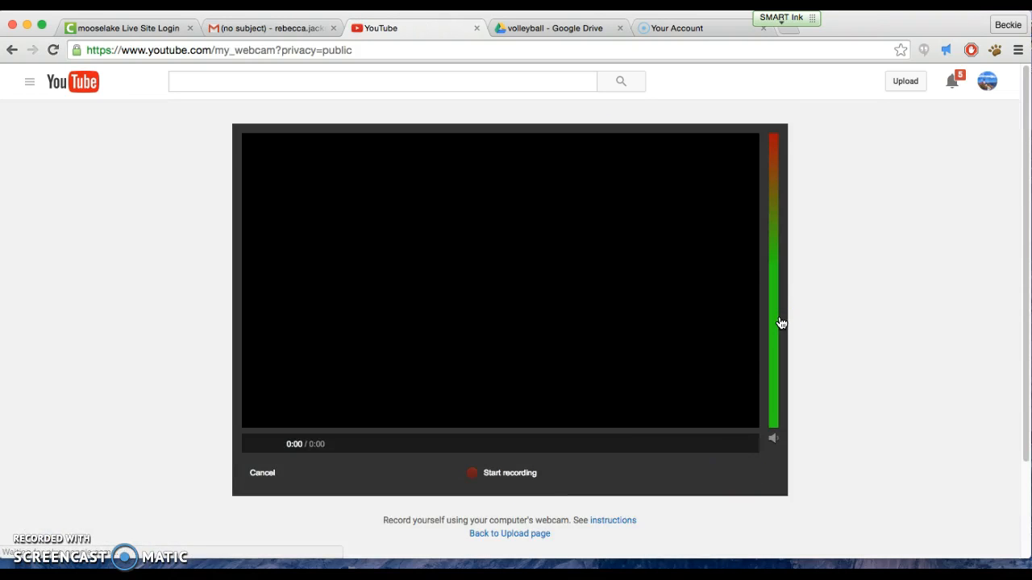
{"action": "left_click", "coordinate": [500, 473]}
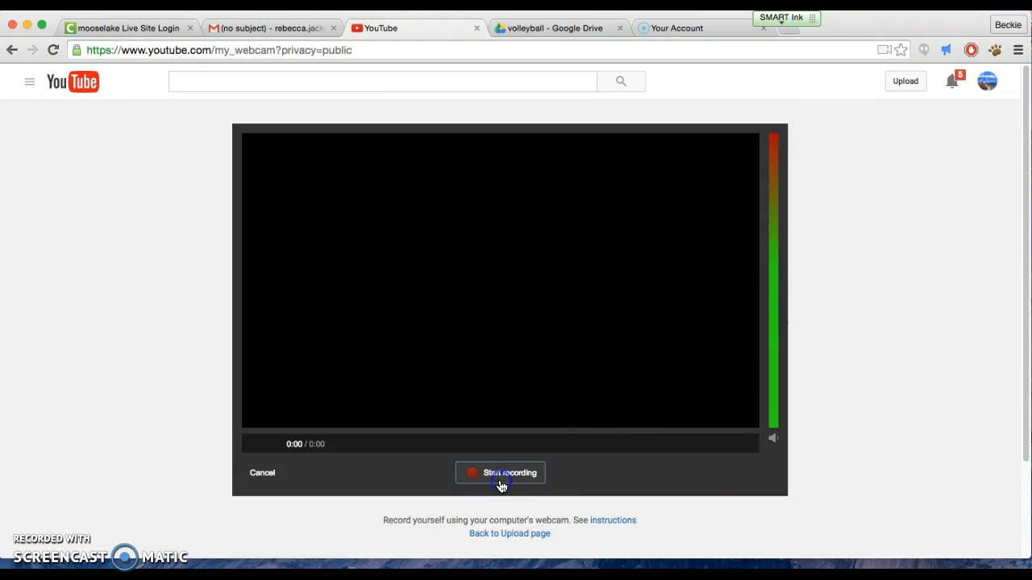
{"action": "left_click", "coordinate": [500, 472]}
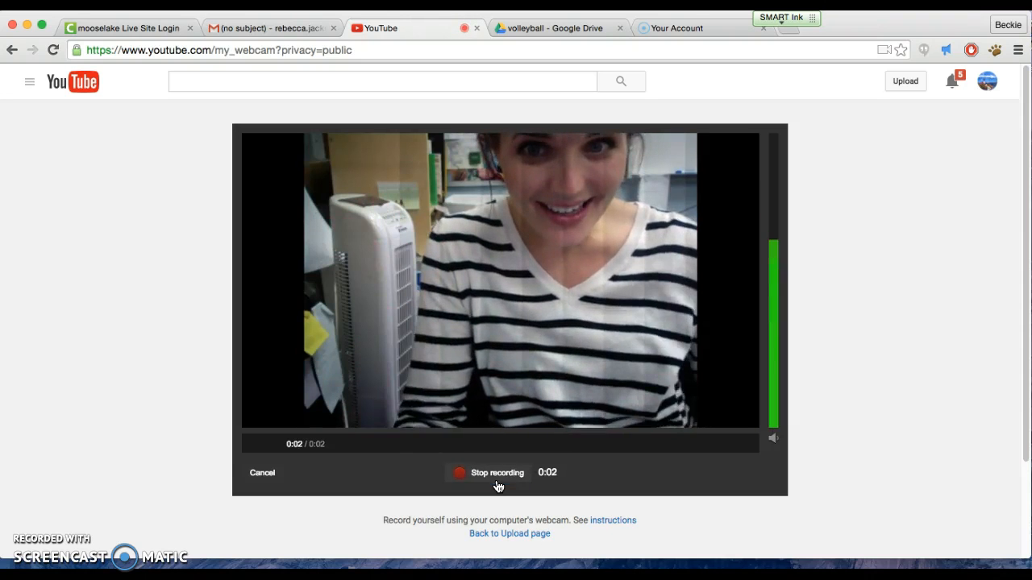
{"action": "left_click", "coordinate": [496, 473]}
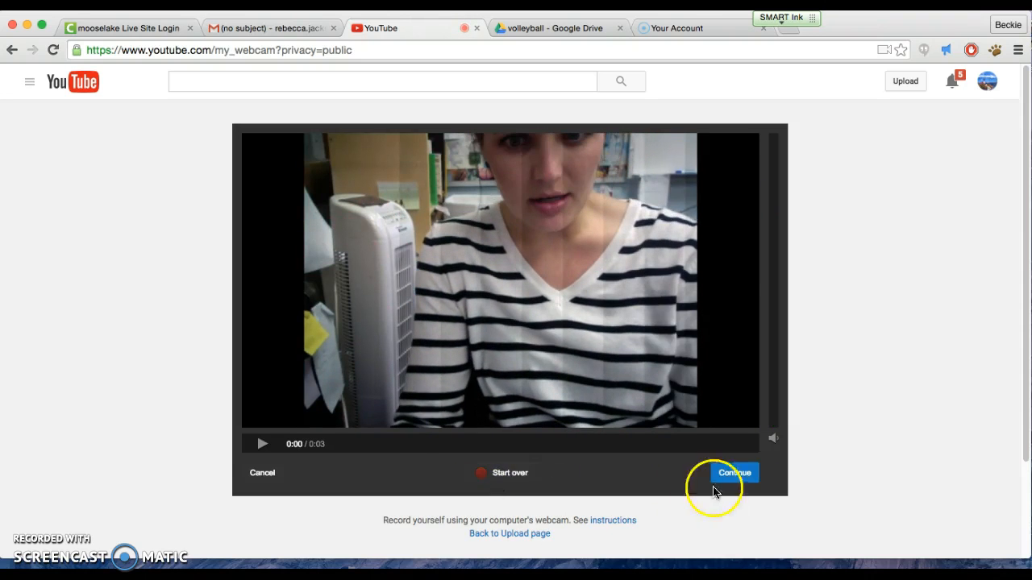
{"action": "left_click", "coordinate": [734, 472]}
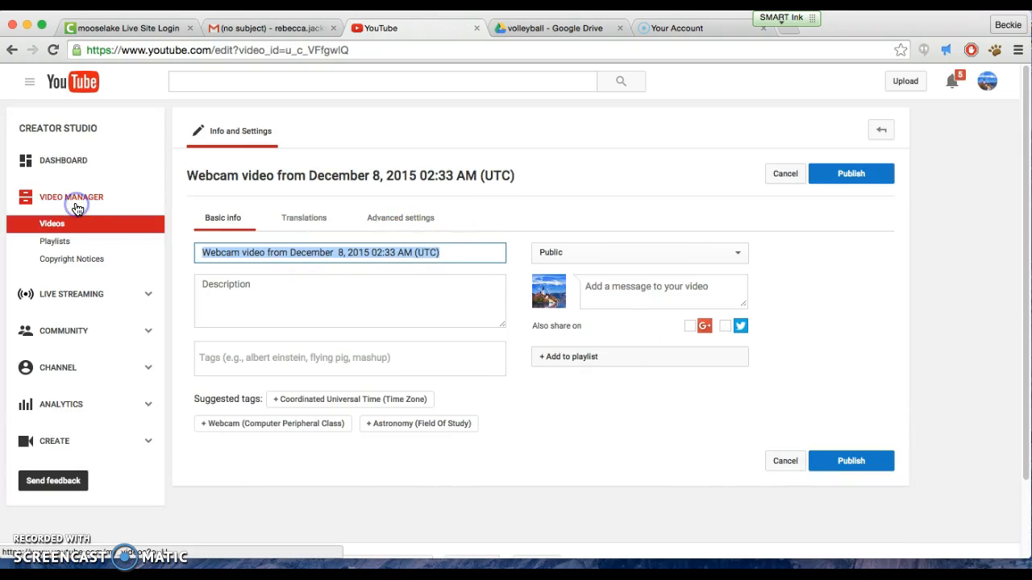
- Title the video 'My Awesome Video', set privacy to Unlisted and save the changes
{"action": "type", "text": "My Awesome Video"}
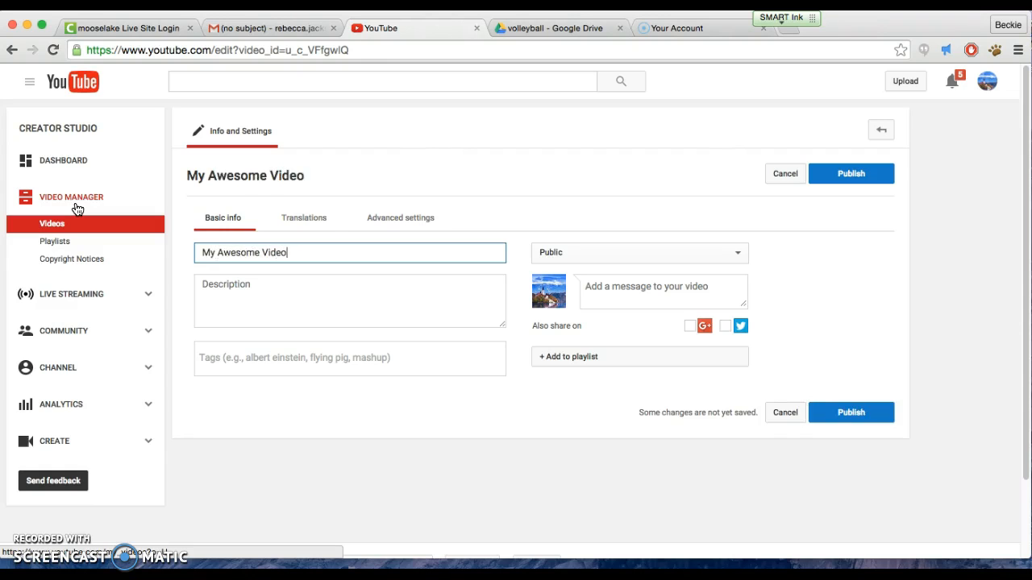
{"action": "mouse_move", "coordinate": [645, 252]}
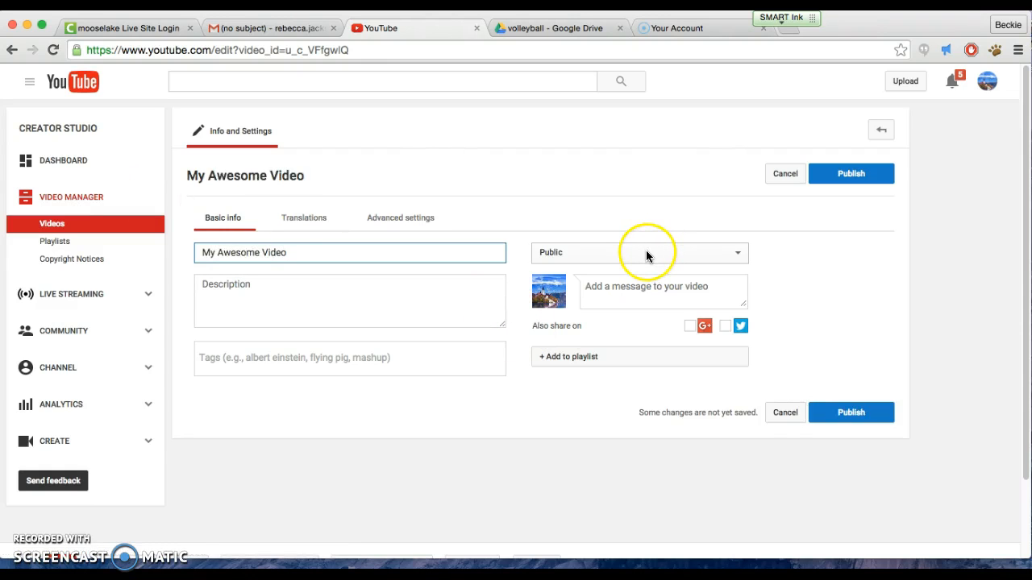
{"action": "left_click", "coordinate": [639, 251]}
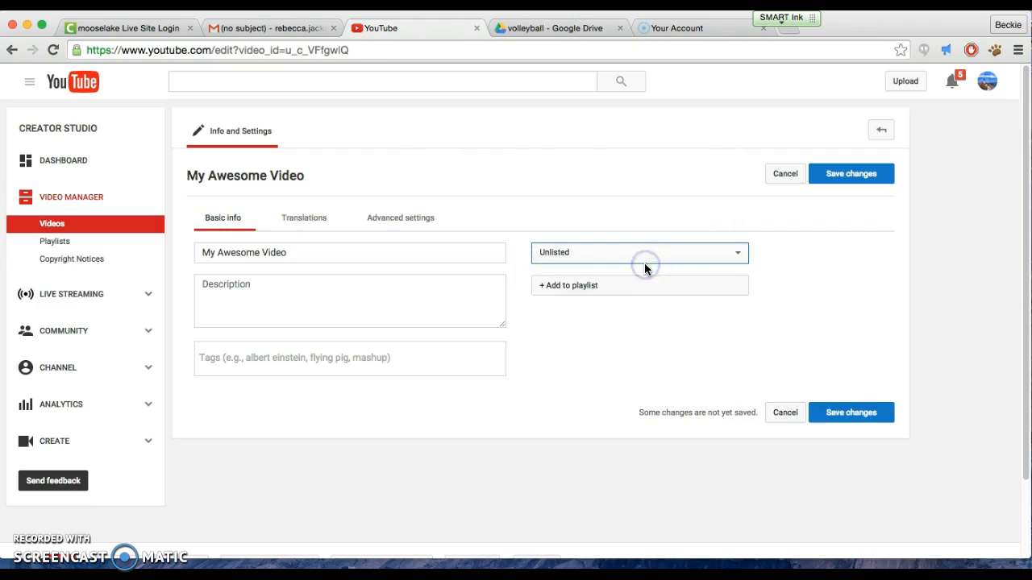
{"action": "left_click", "coordinate": [851, 174]}
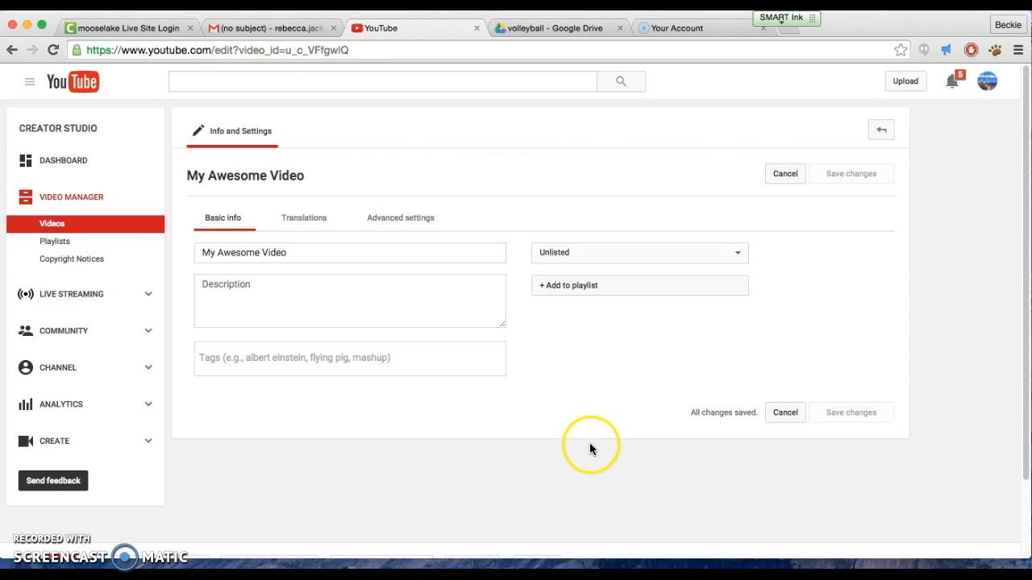
- Go to the My Awesome Video watch page and bring up its Share by Email option
{"action": "left_click", "coordinate": [245, 175]}
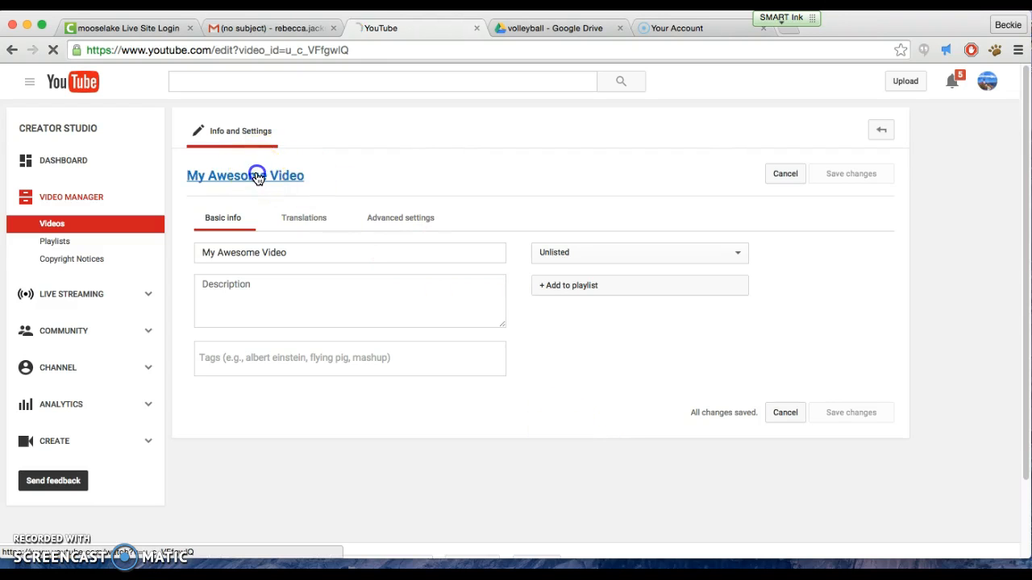
{"action": "left_click", "coordinate": [245, 176]}
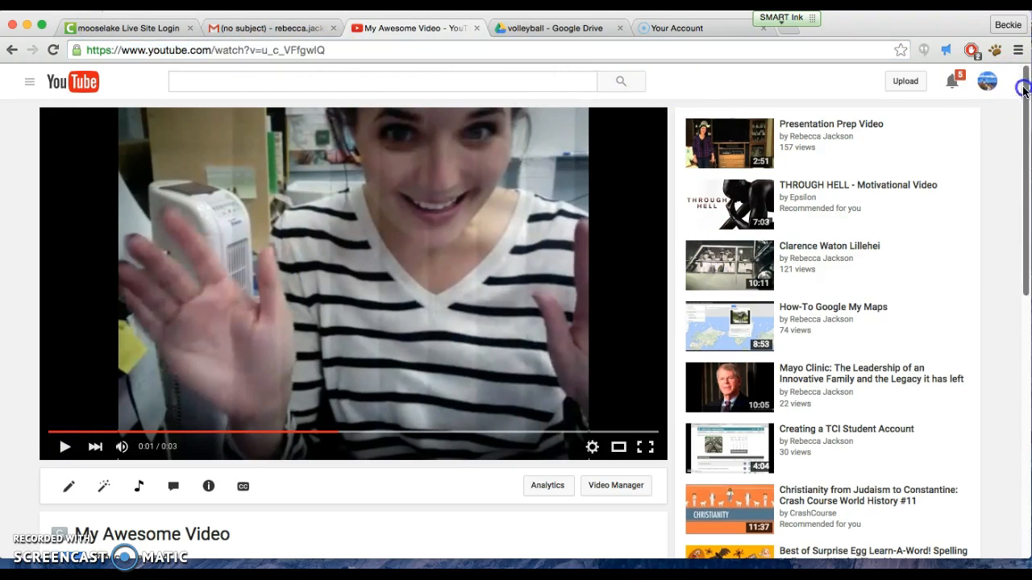
{"action": "left_click", "coordinate": [137, 436]}
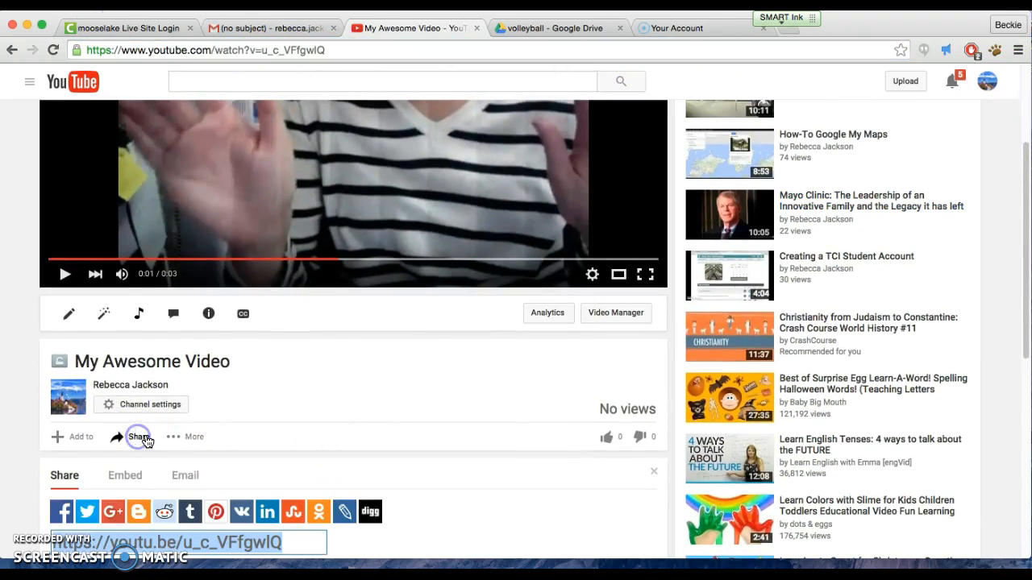
{"action": "left_click", "coordinate": [184, 474]}
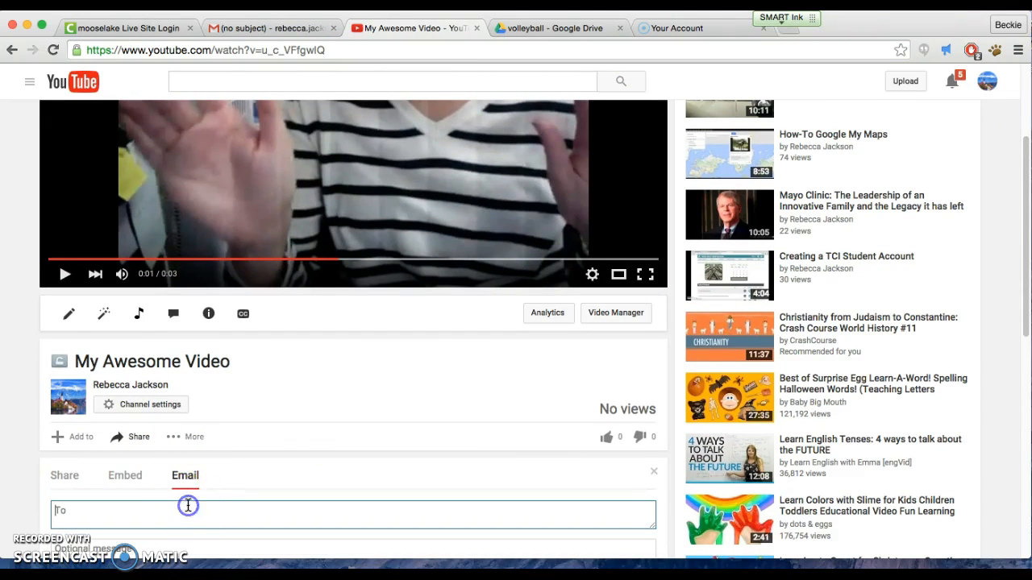
{"action": "mouse_move", "coordinate": [268, 513]}
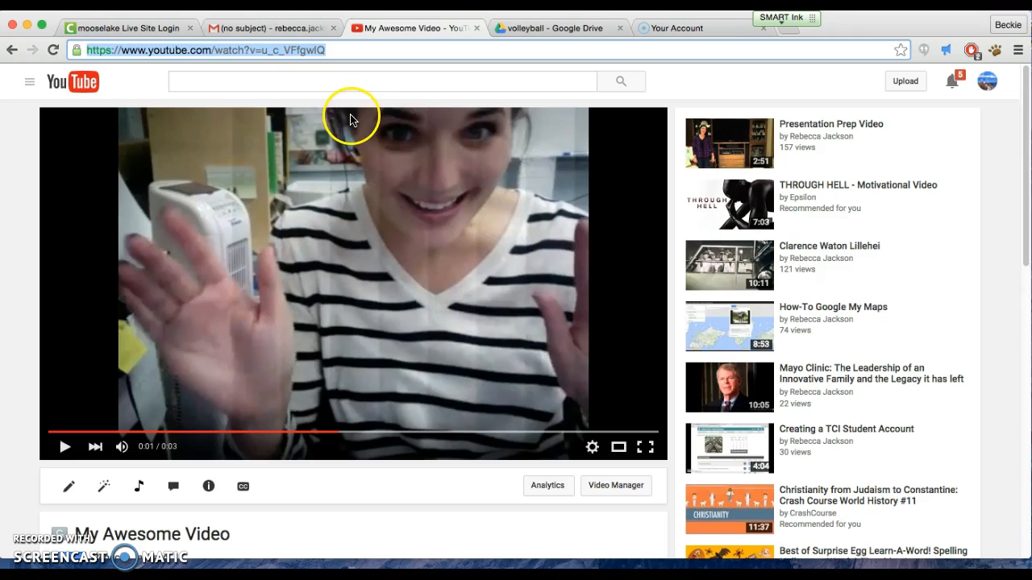
{"action": "mouse_move", "coordinate": [388, 119]}
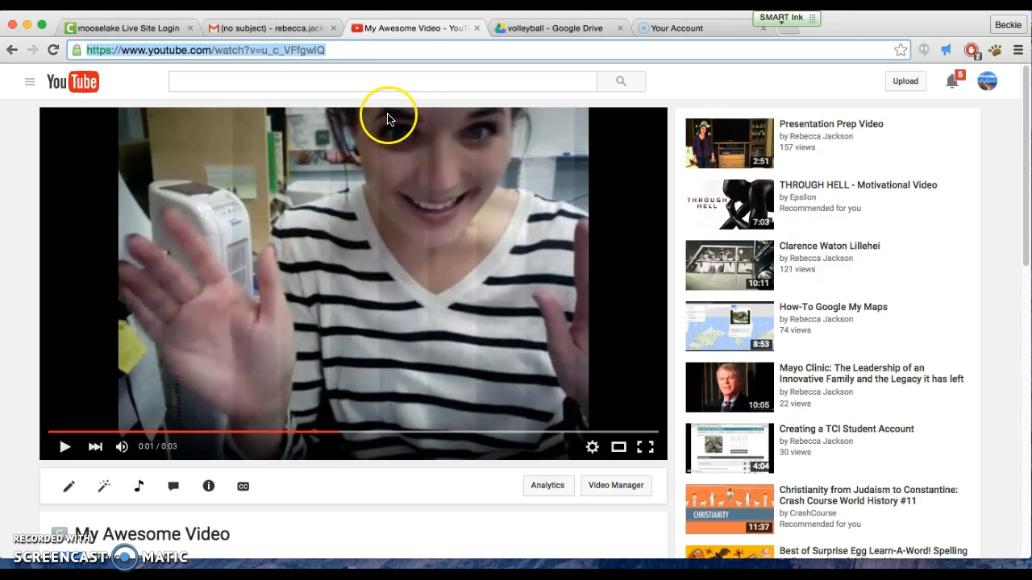